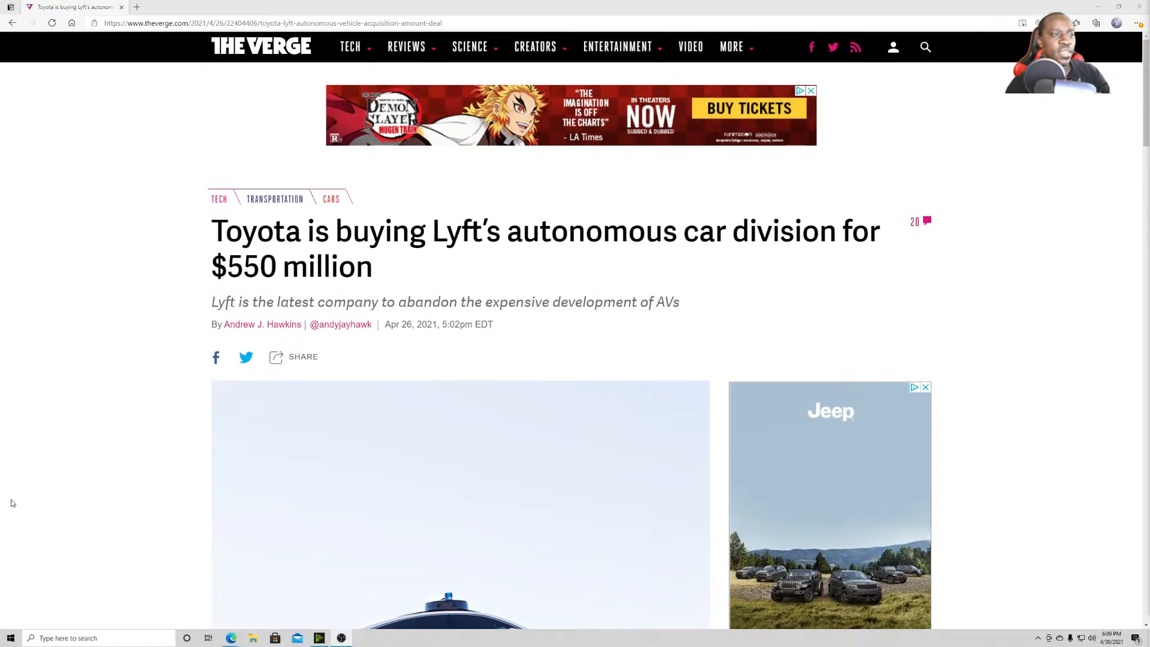
mouse_move(13, 498)
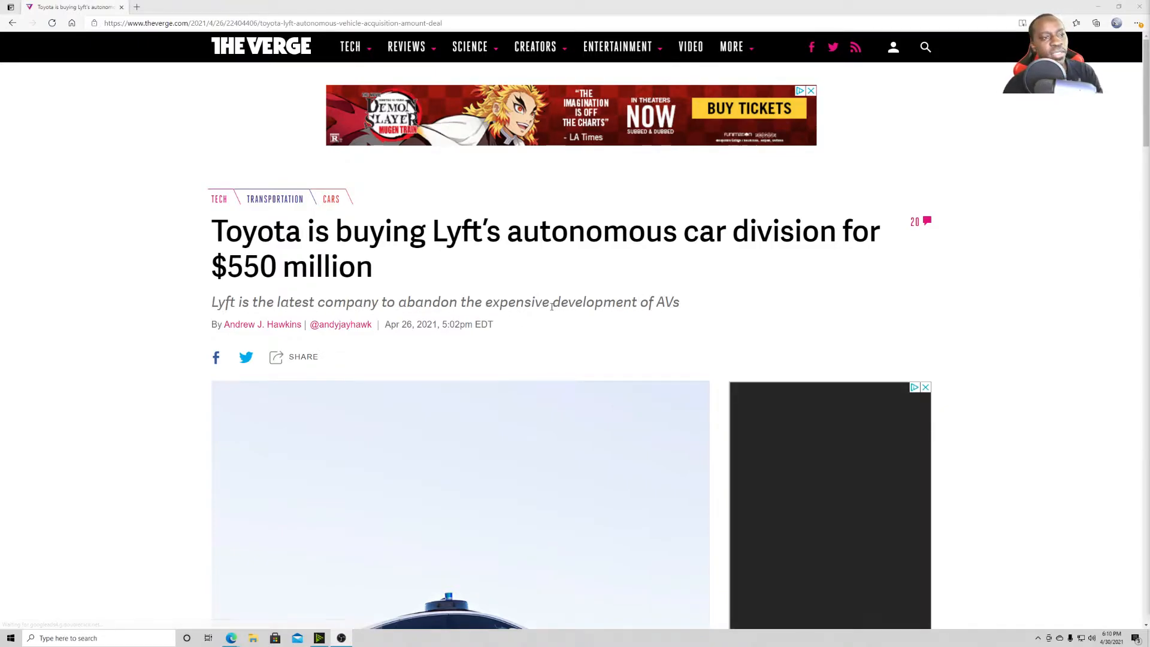
Step: Scroll down from the headline to the Lyft car photo and opening paragraphs
scroll(down, 3)
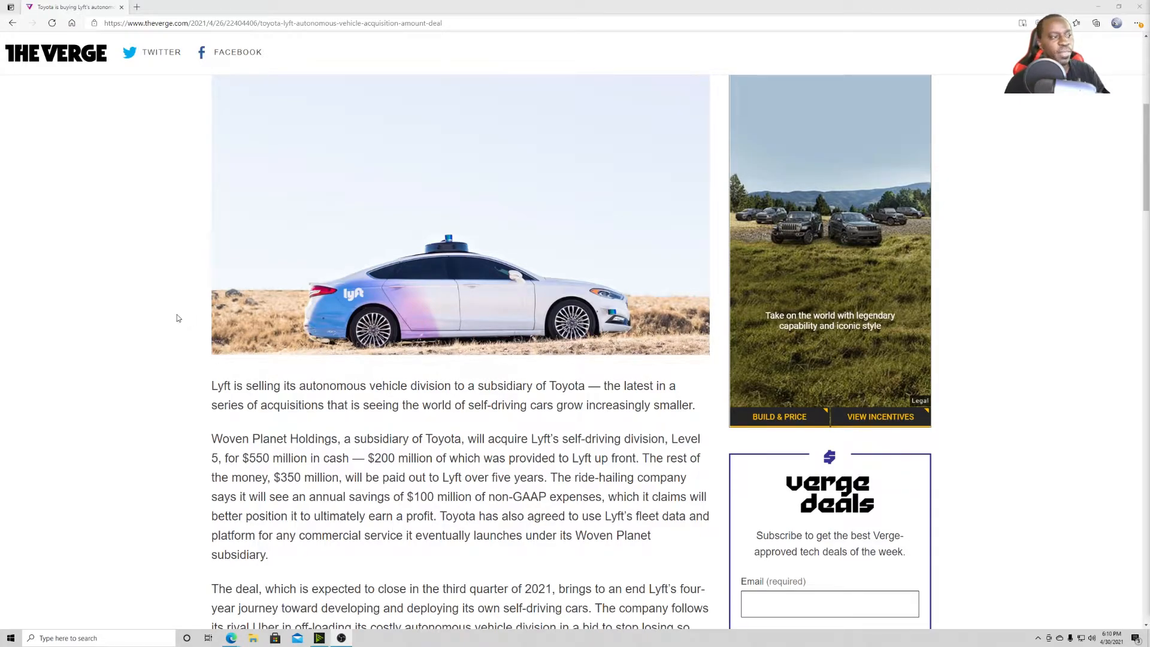
scroll(down, 3)
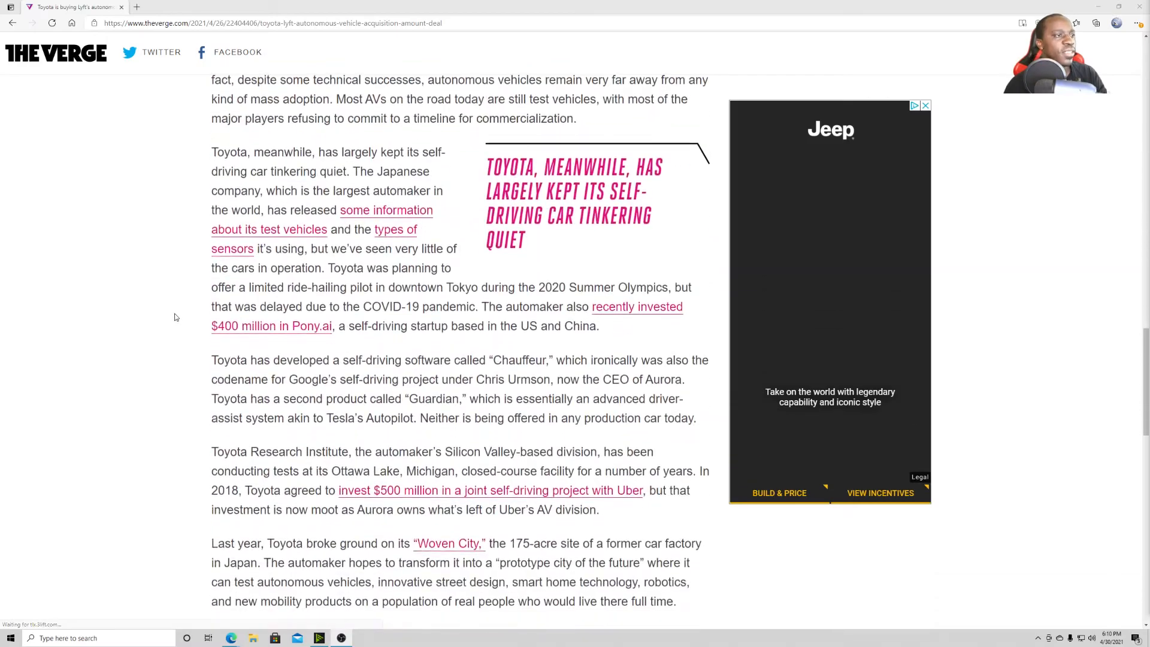
scroll(up, 3)
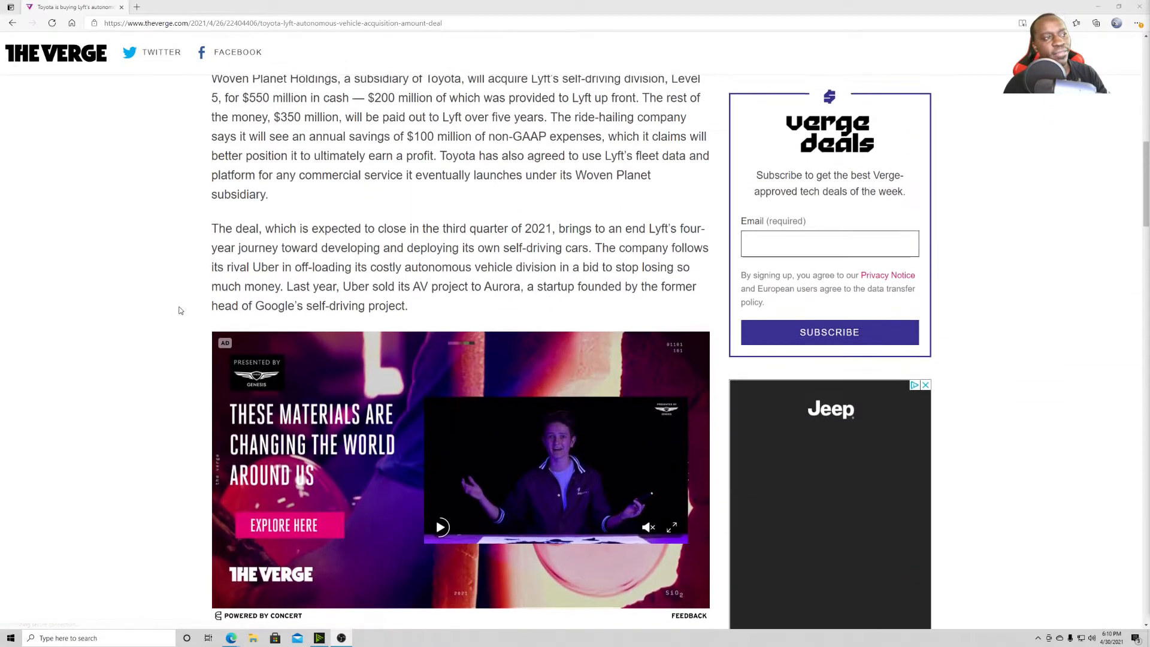
scroll(down, 3)
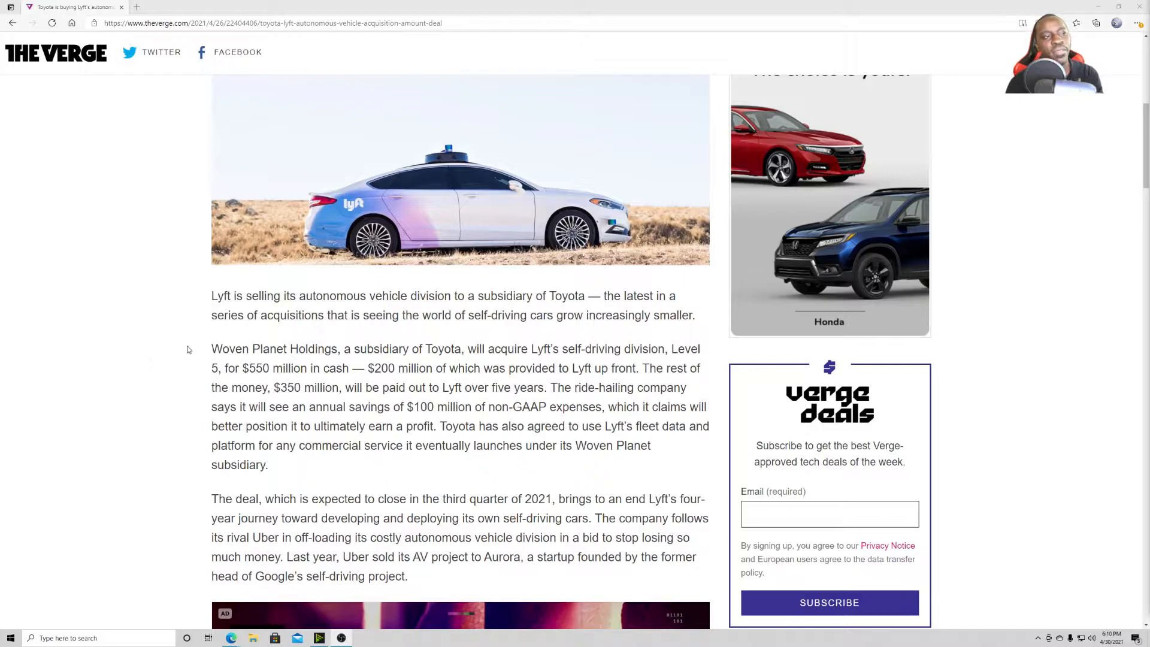
mouse_move(158, 355)
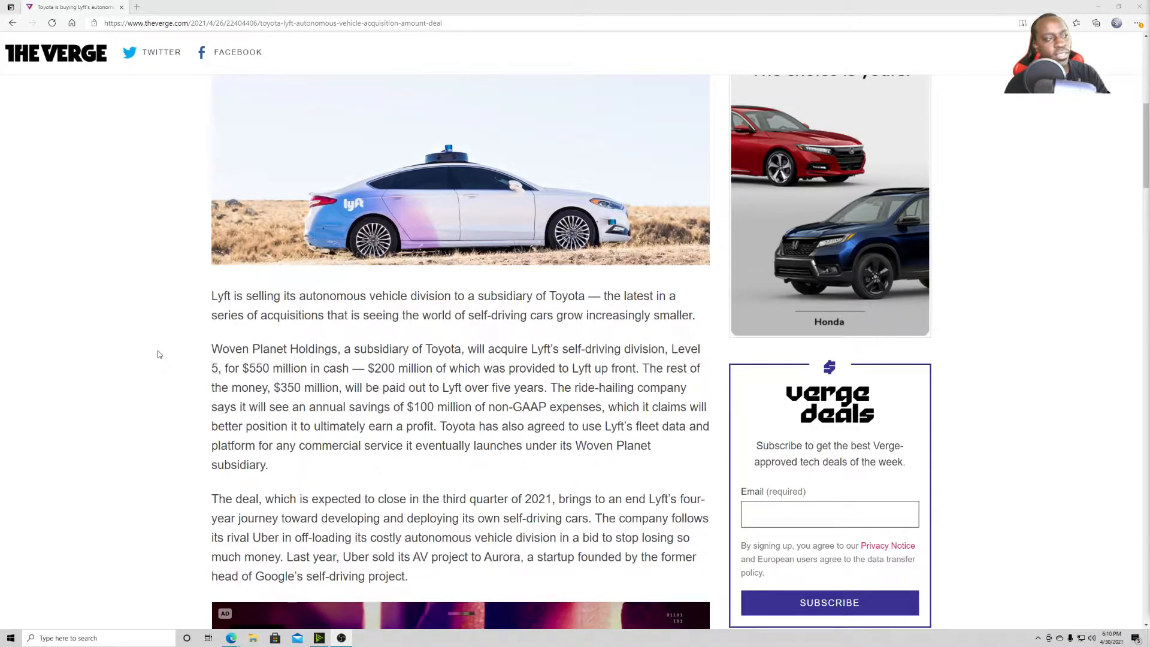
scroll(down, 3)
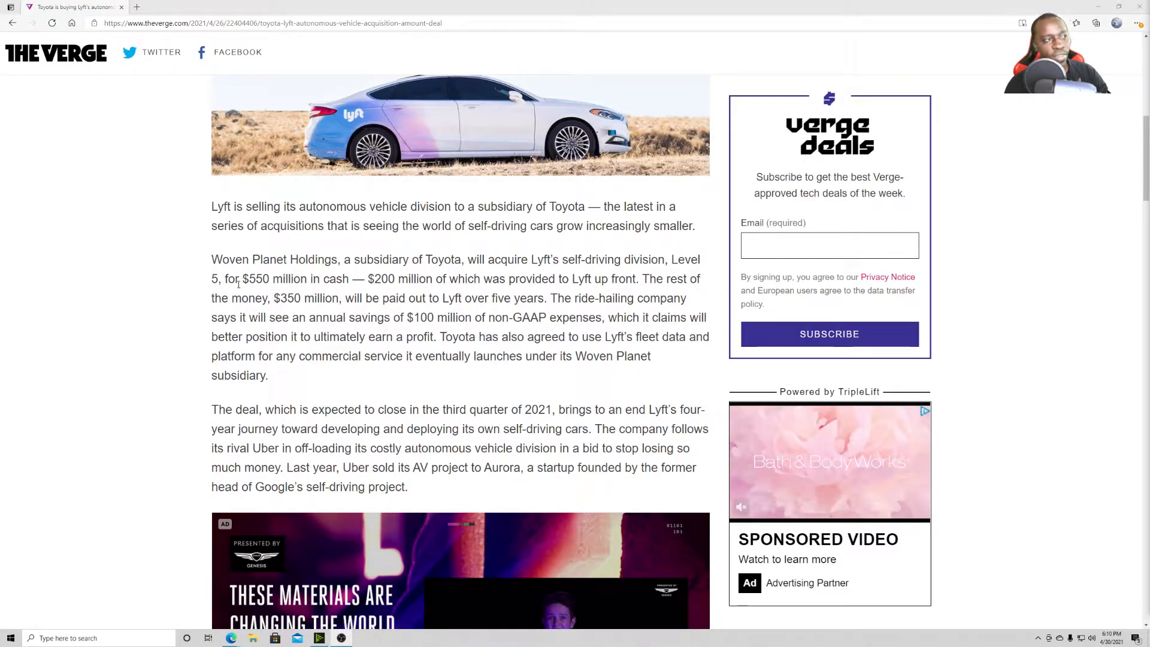
scroll(down, 3)
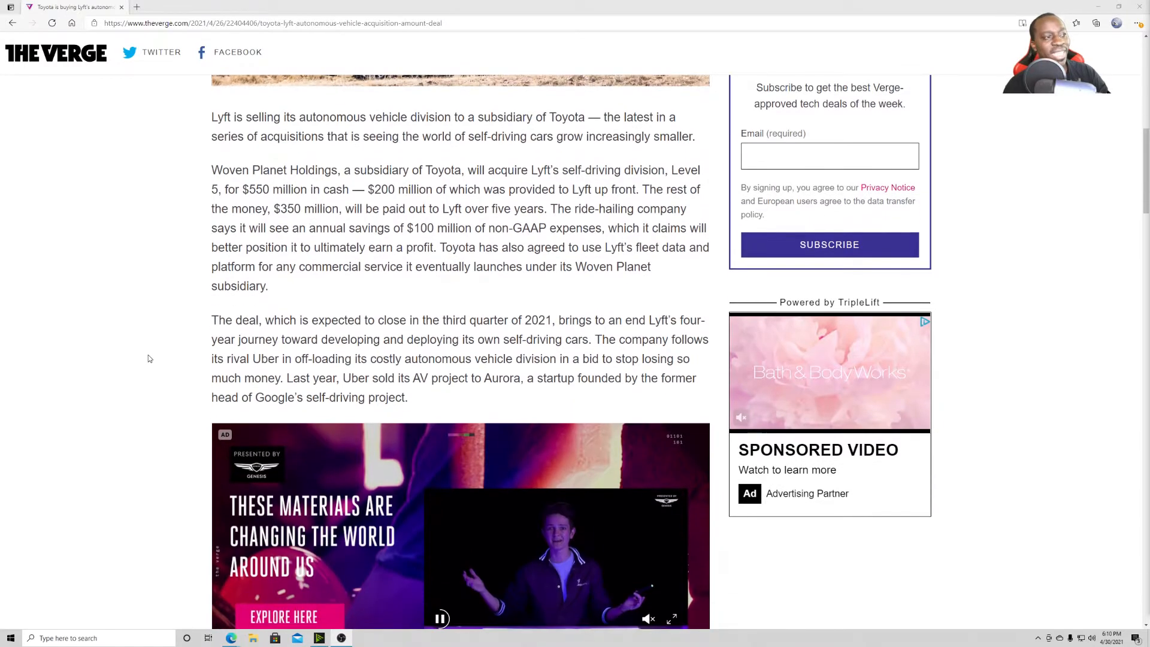
Step: Scroll down to the paragraph on the deal closing in Q3 2021 and the video ad
click(441, 618)
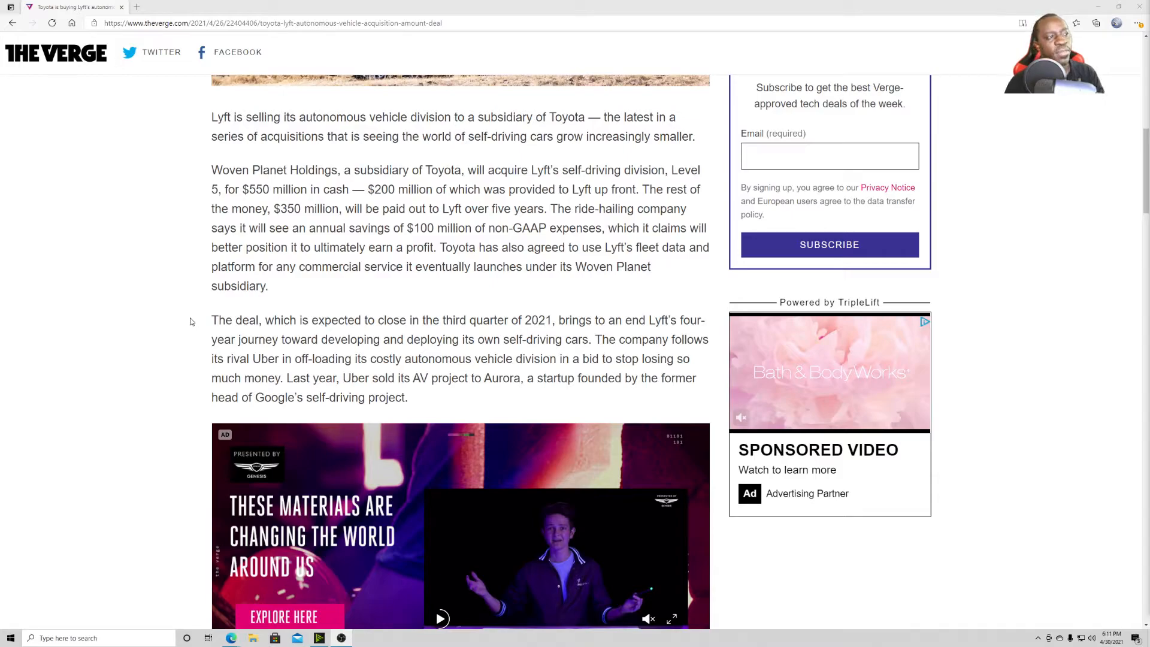
scroll(down, 3)
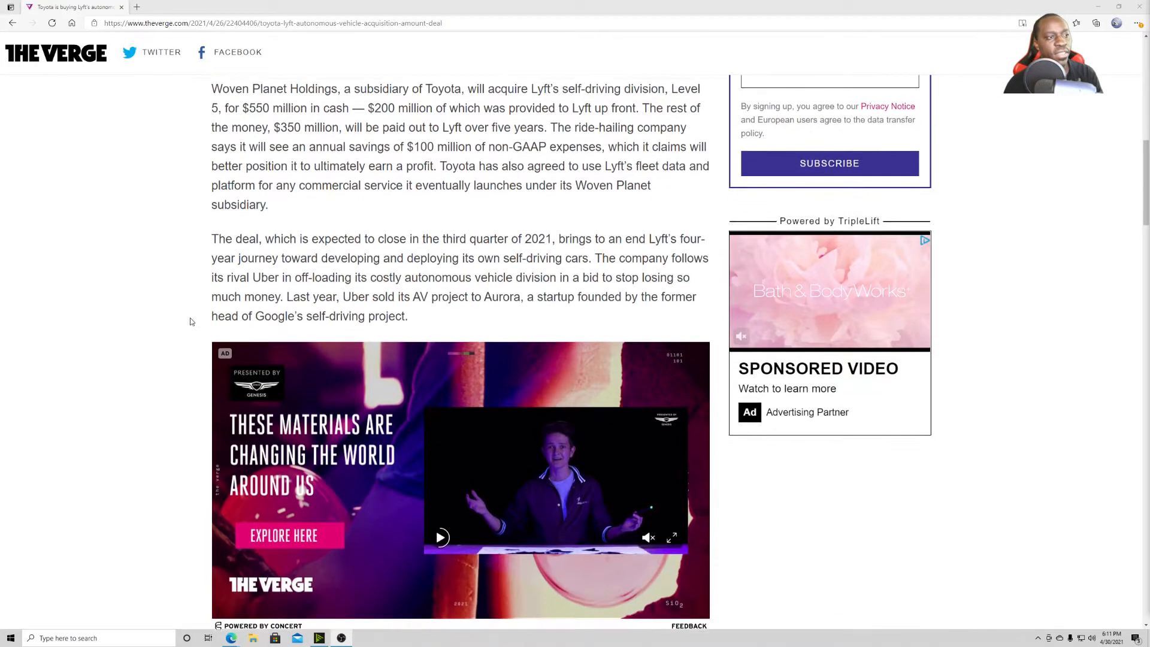
scroll(down, 3)
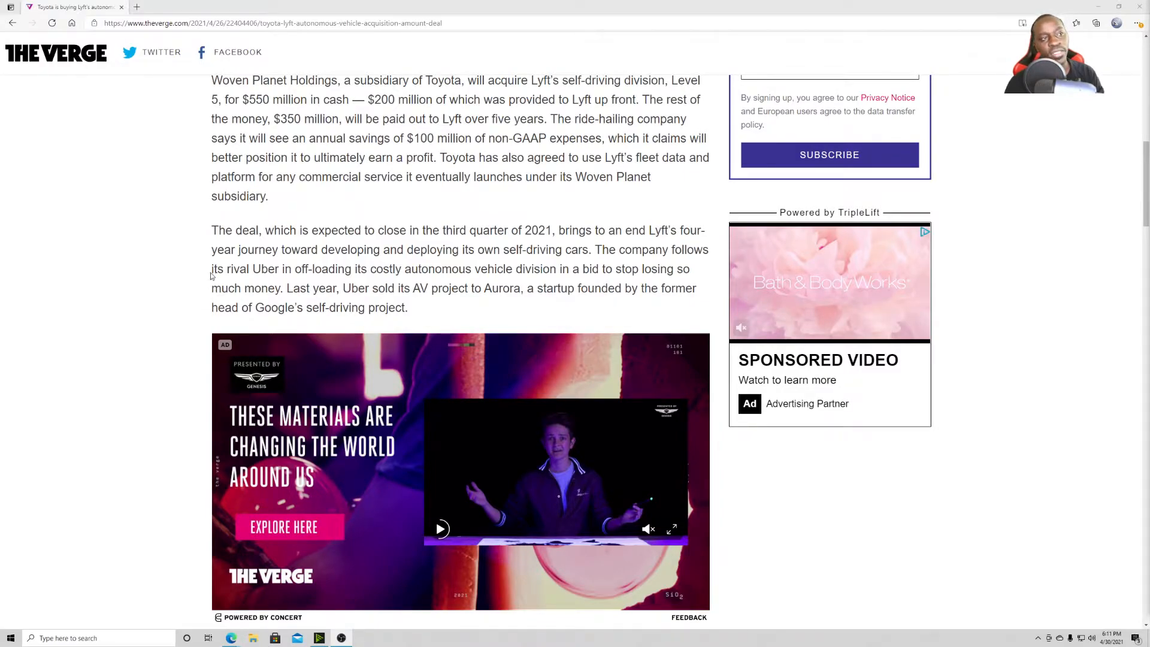
Step: Scroll past the video ad to the paragraph on Lyft's Las Vegas pilot with Aptiv
scroll(down, 3)
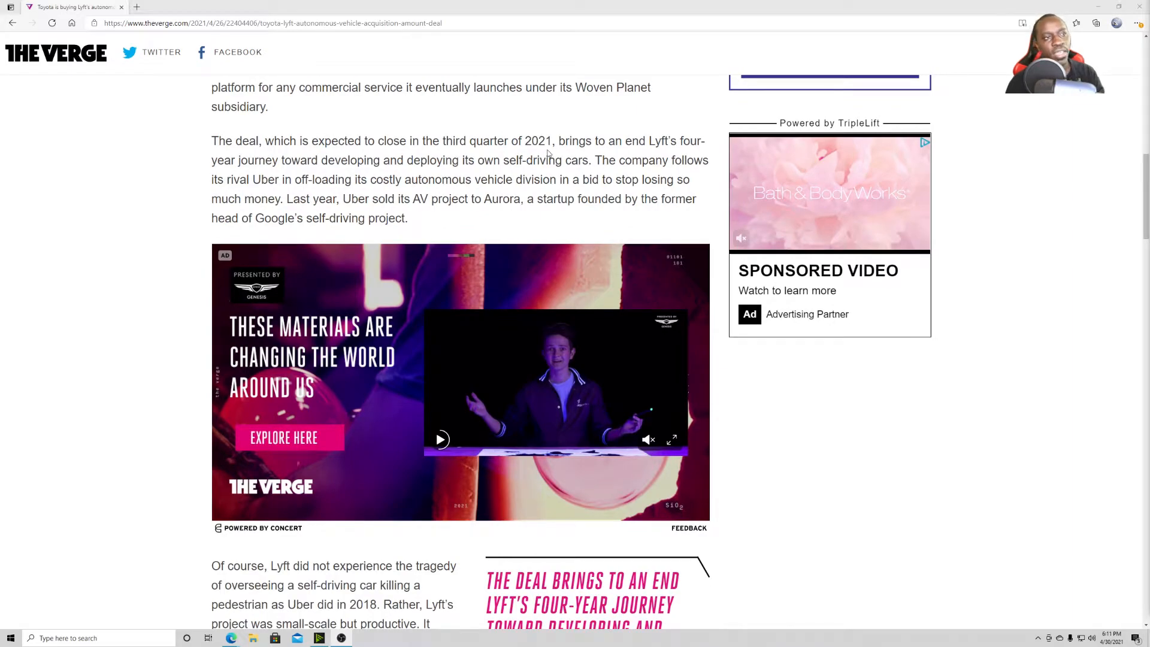
mouse_move(171, 256)
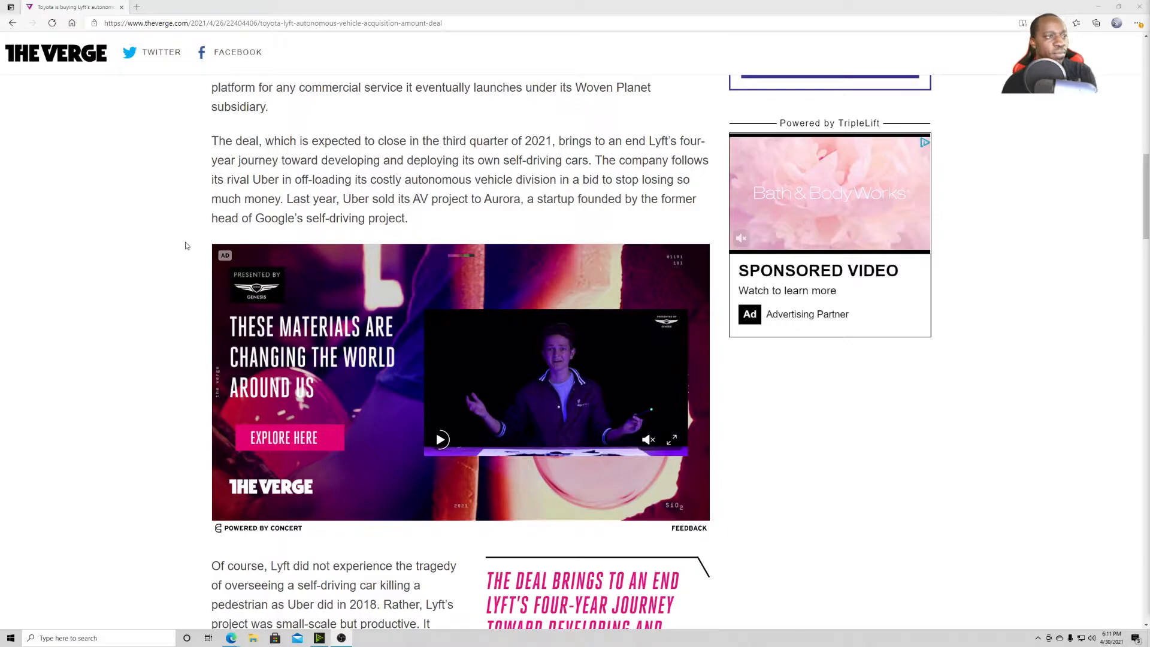
mouse_move(178, 242)
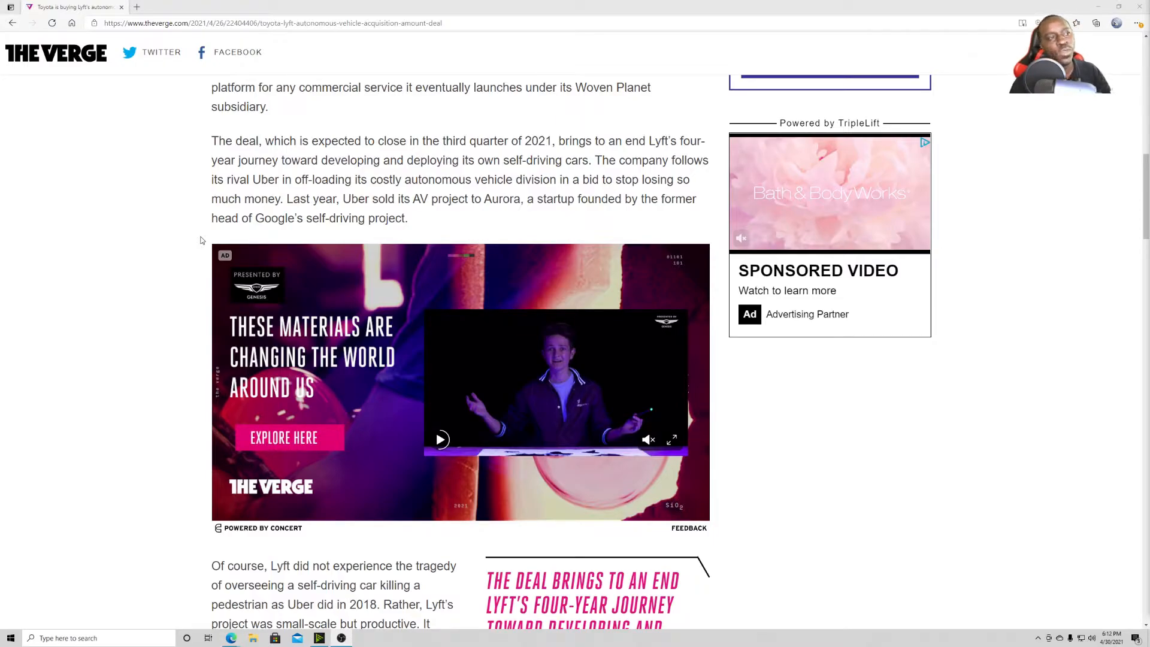
mouse_move(22, 349)
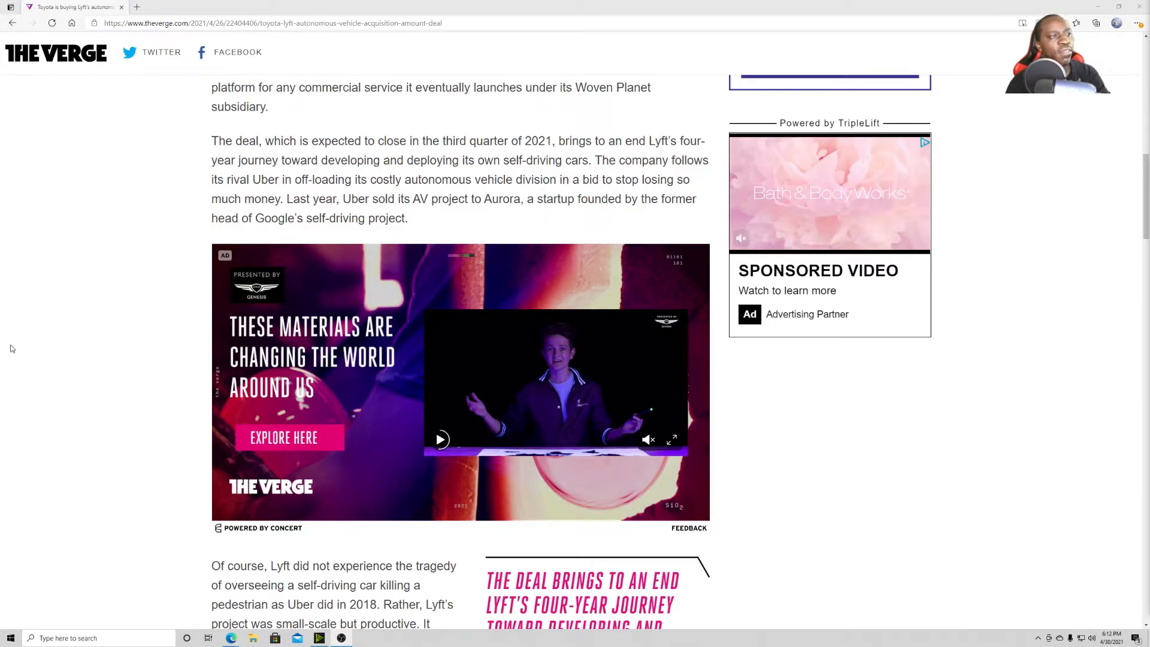
scroll(down, 3)
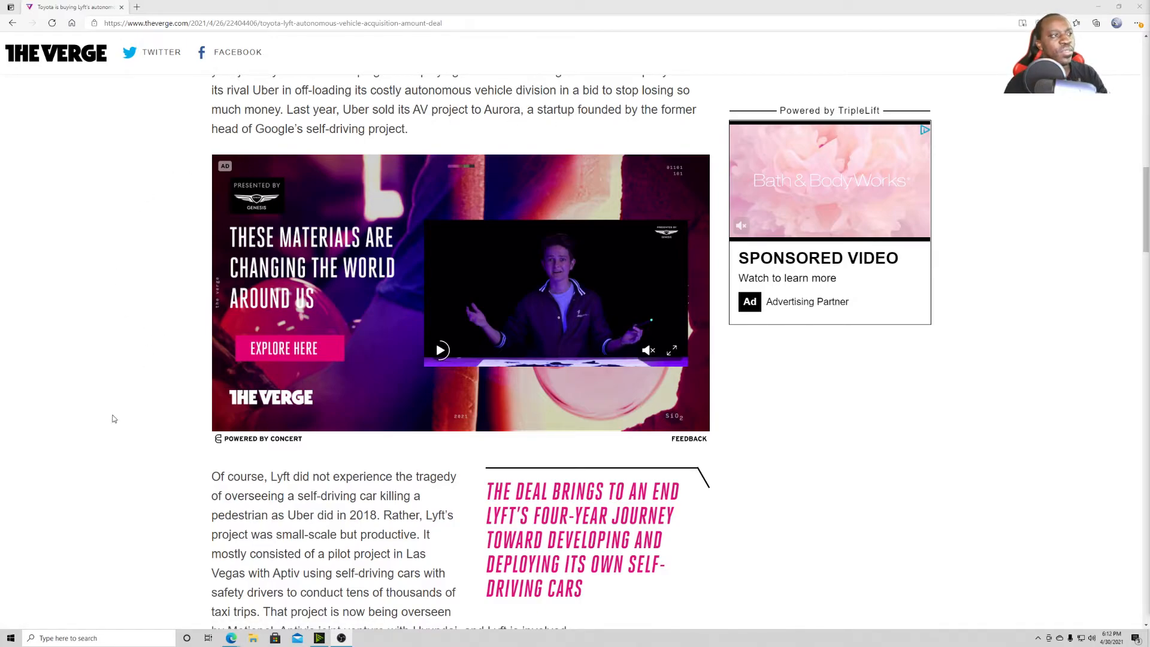
Step: Scroll down to the 2017 Level 5 launch, unmet AV predictions and Toyota's quiet testing
scroll(down, 3)
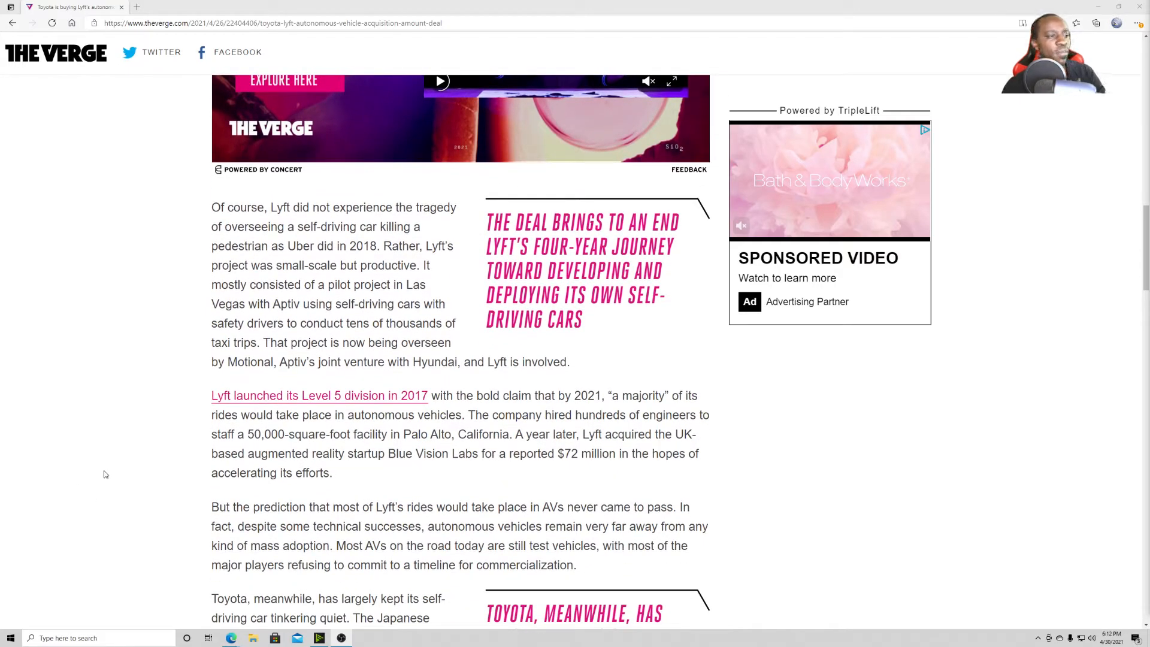
scroll(down, 3)
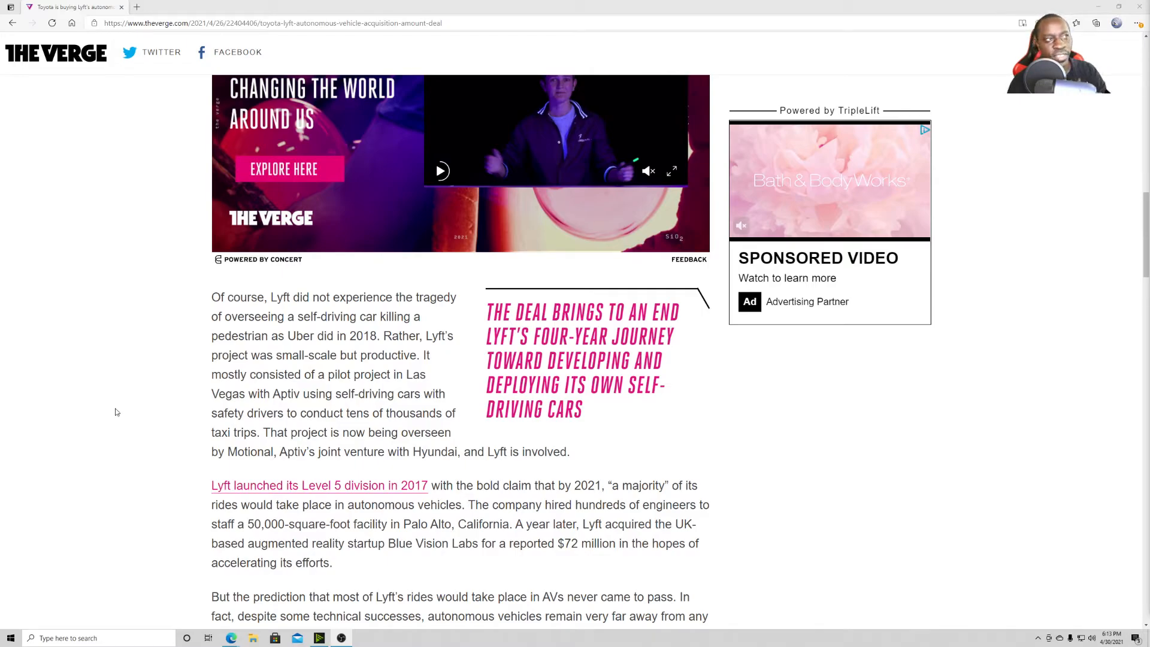
mouse_move(154, 342)
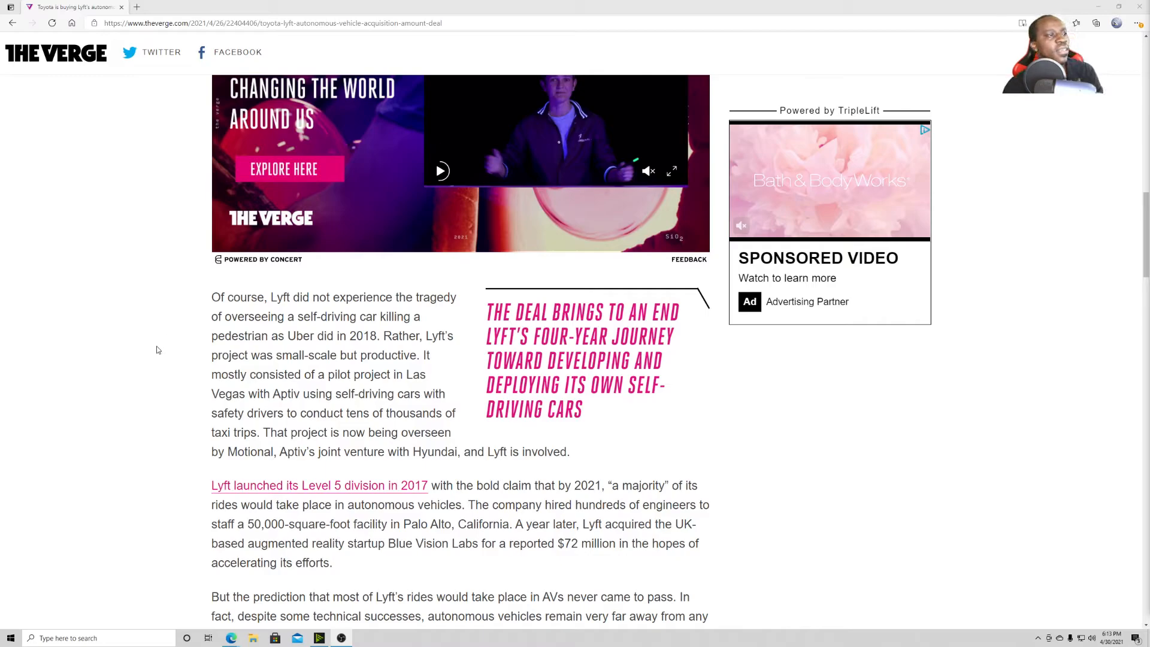
mouse_move(145, 387)
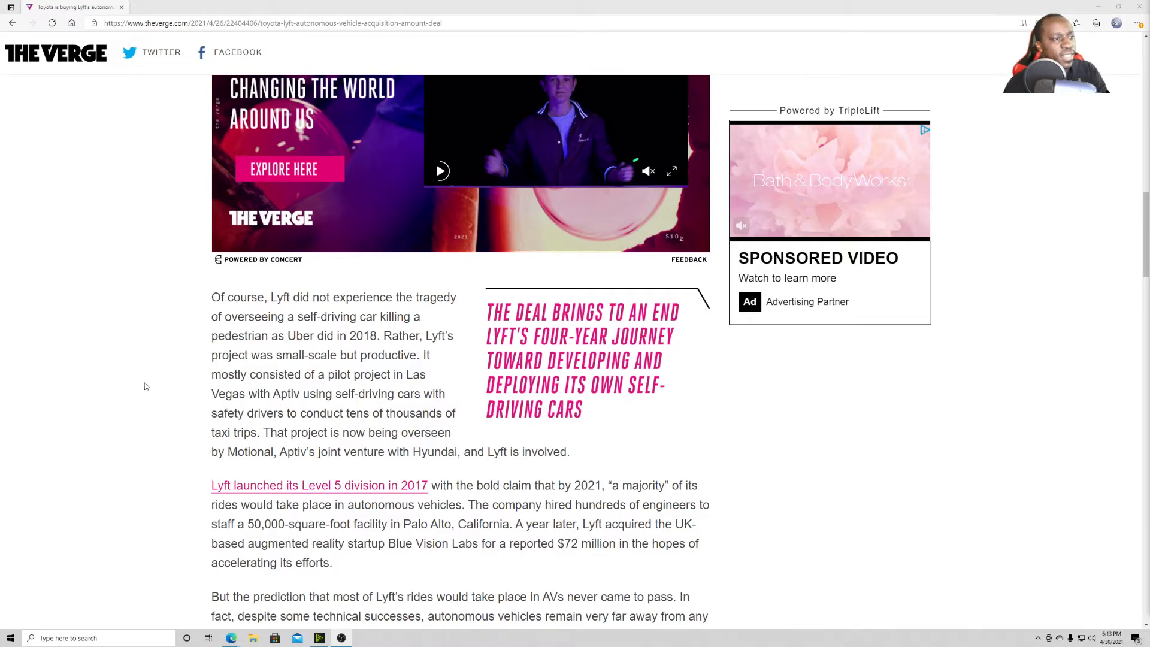
scroll(down, 3)
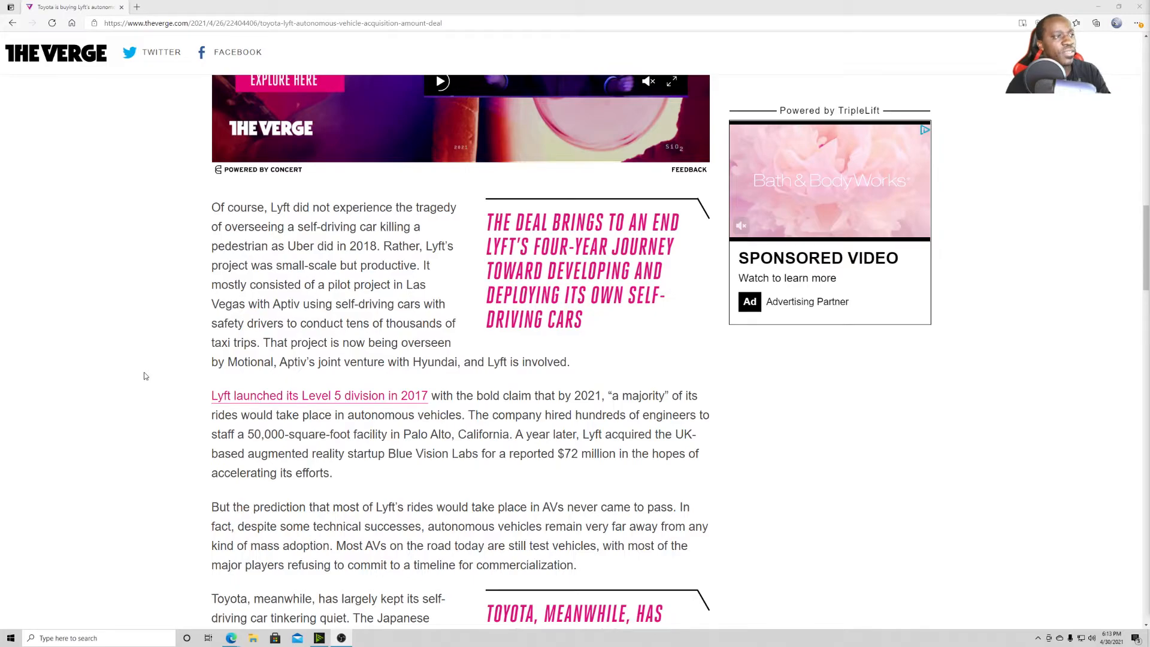
scroll(down, 3)
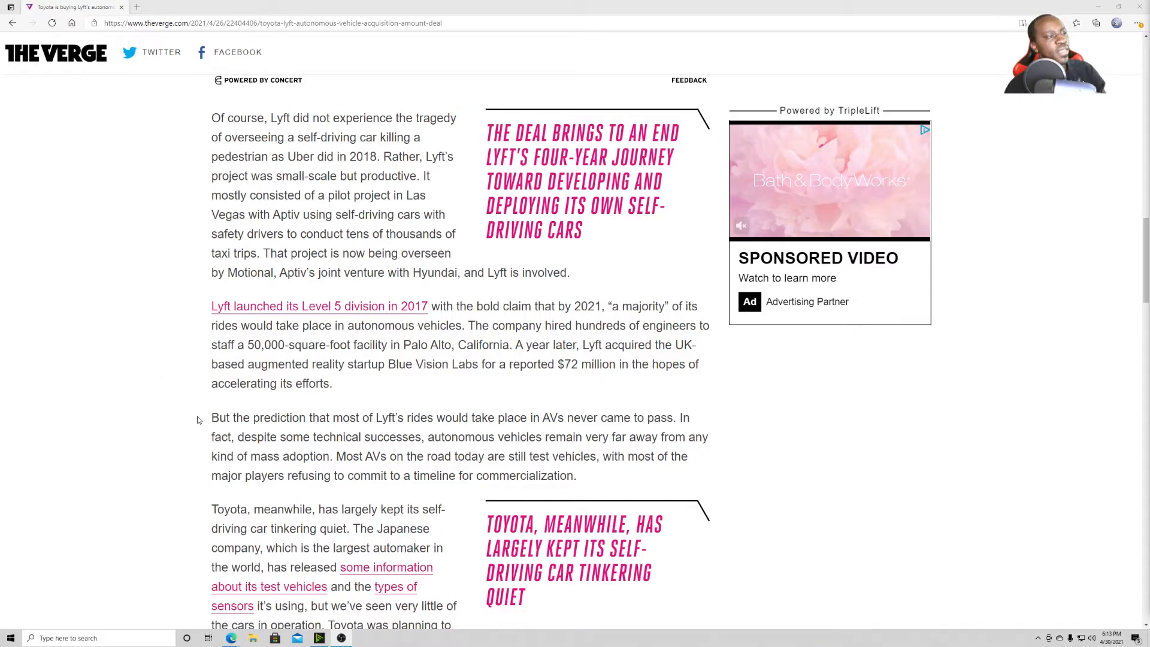
Step: Scroll through the Toyota paragraphs, then back up to the Woven Planet $550 million terms
scroll(down, 3)
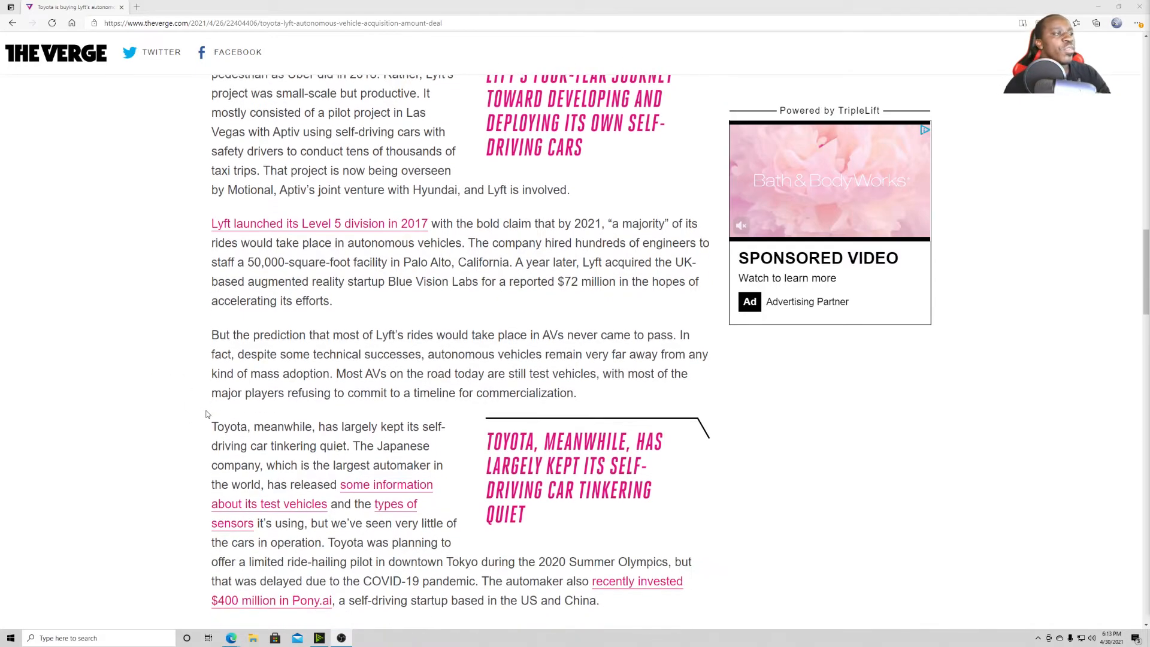
scroll(down, 3)
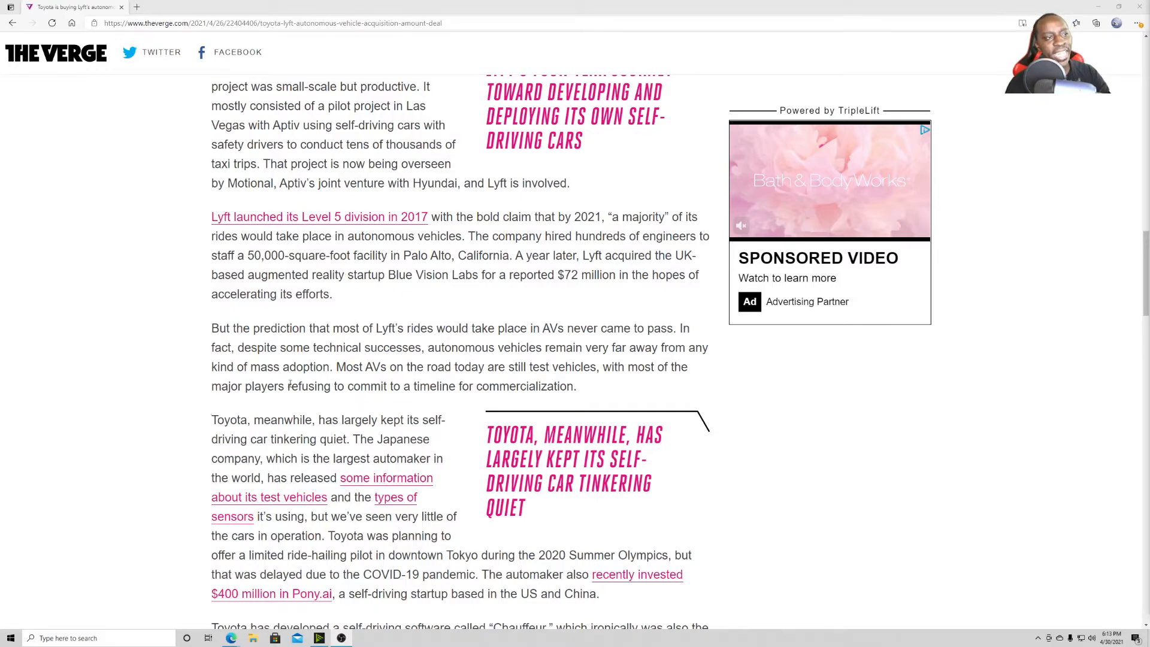
scroll(down, 3)
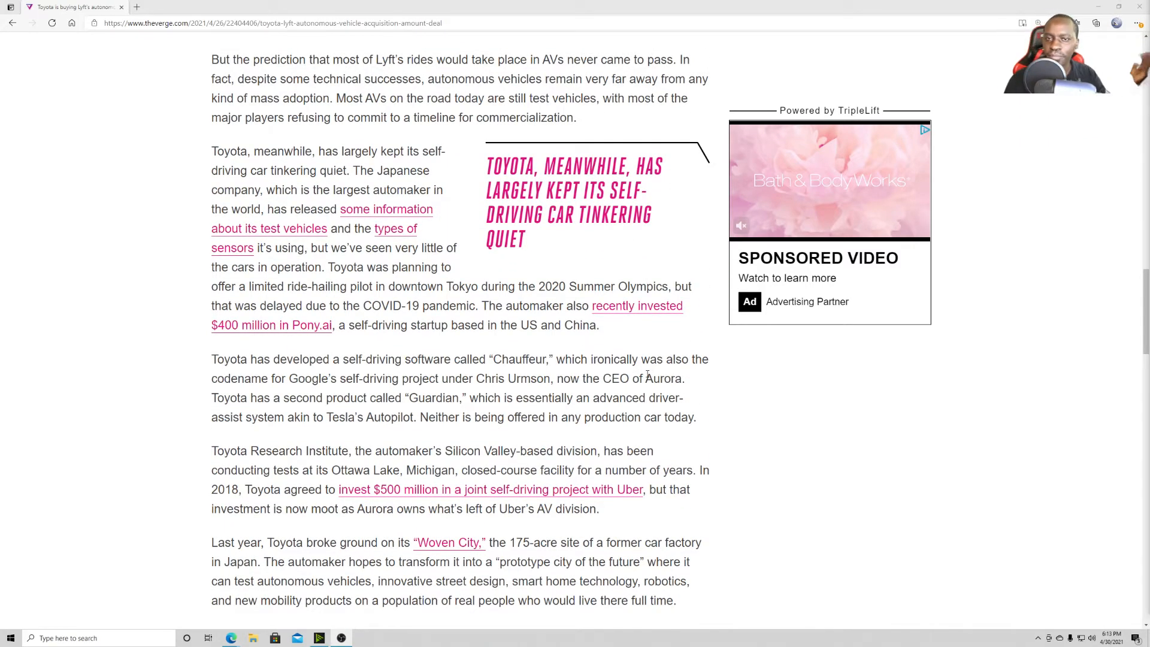
scroll(up, 3)
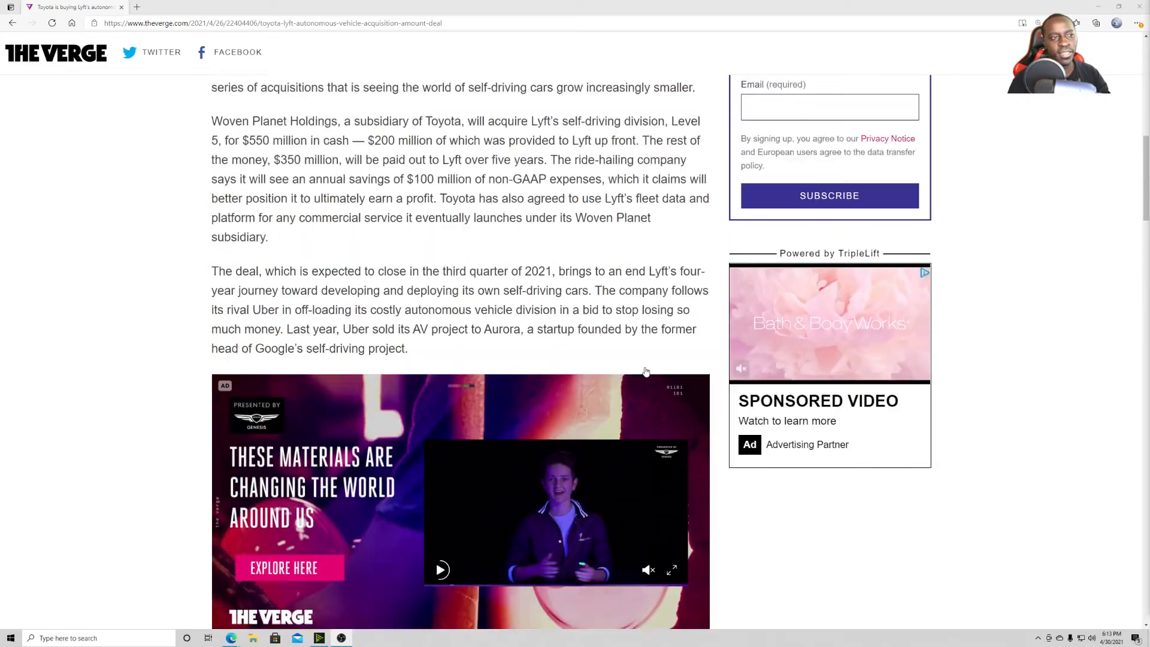
Step: Scroll back to the top showing the headline, subtitle, byline and lead photo
scroll(up, 3)
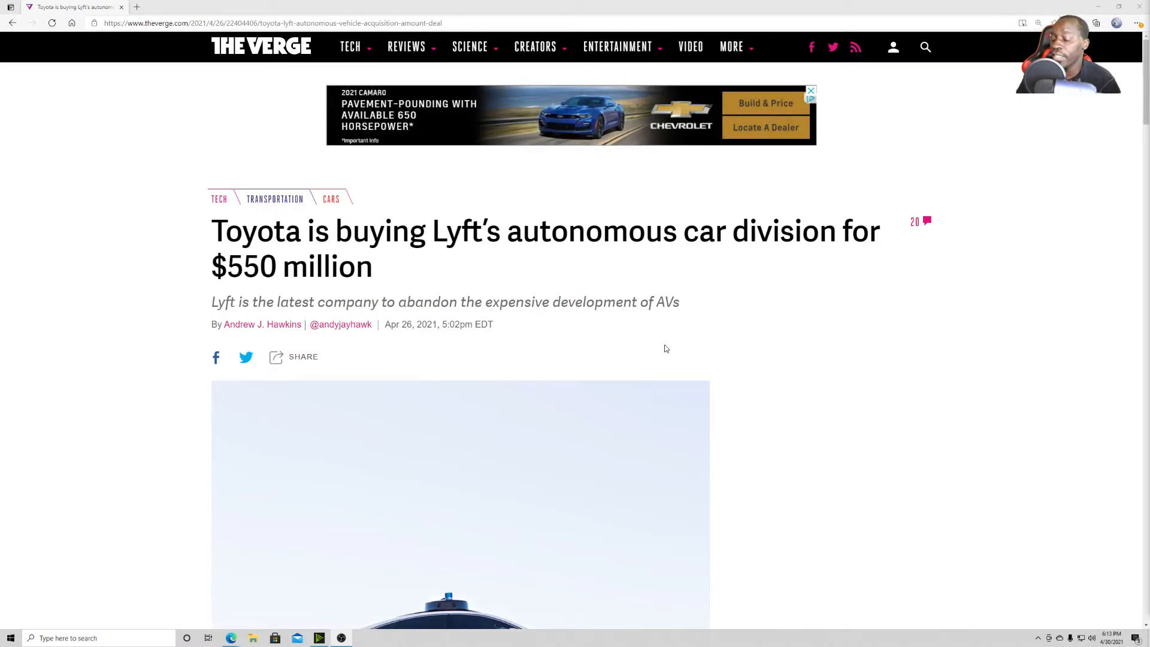
mouse_move(659, 349)
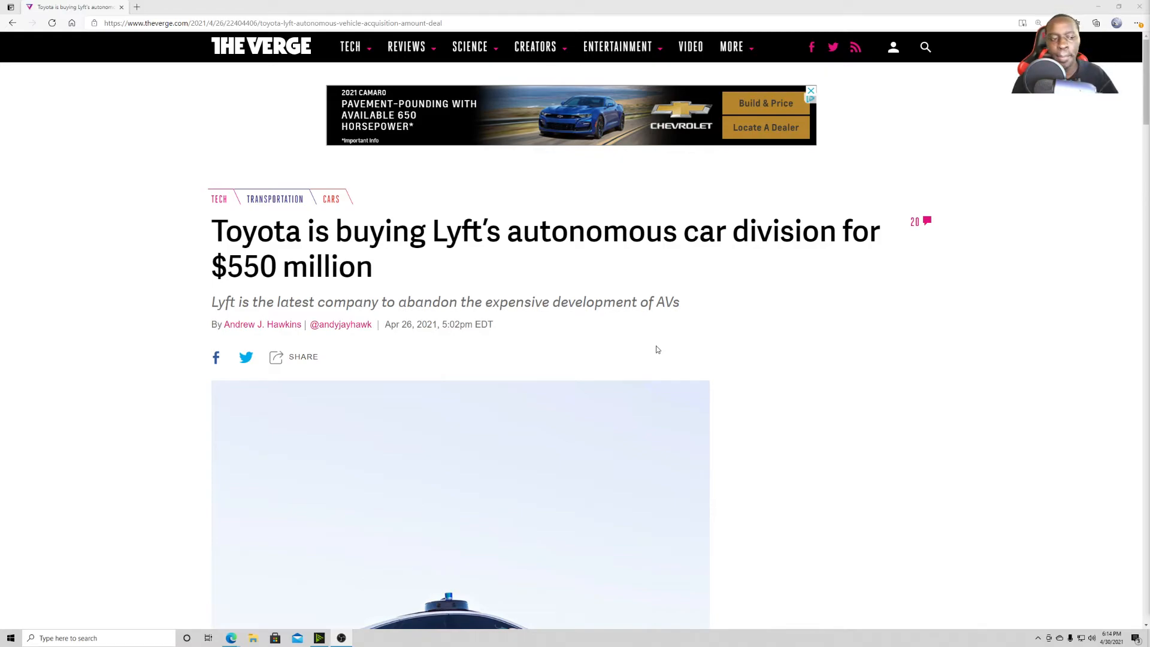
click(811, 90)
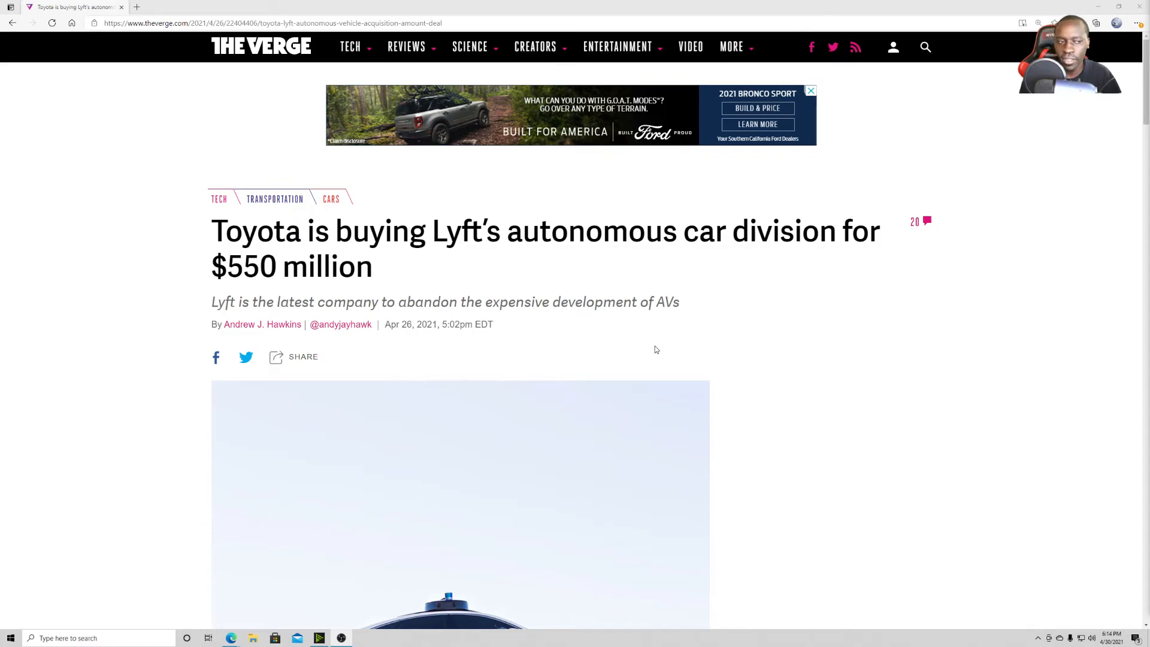
click(811, 90)
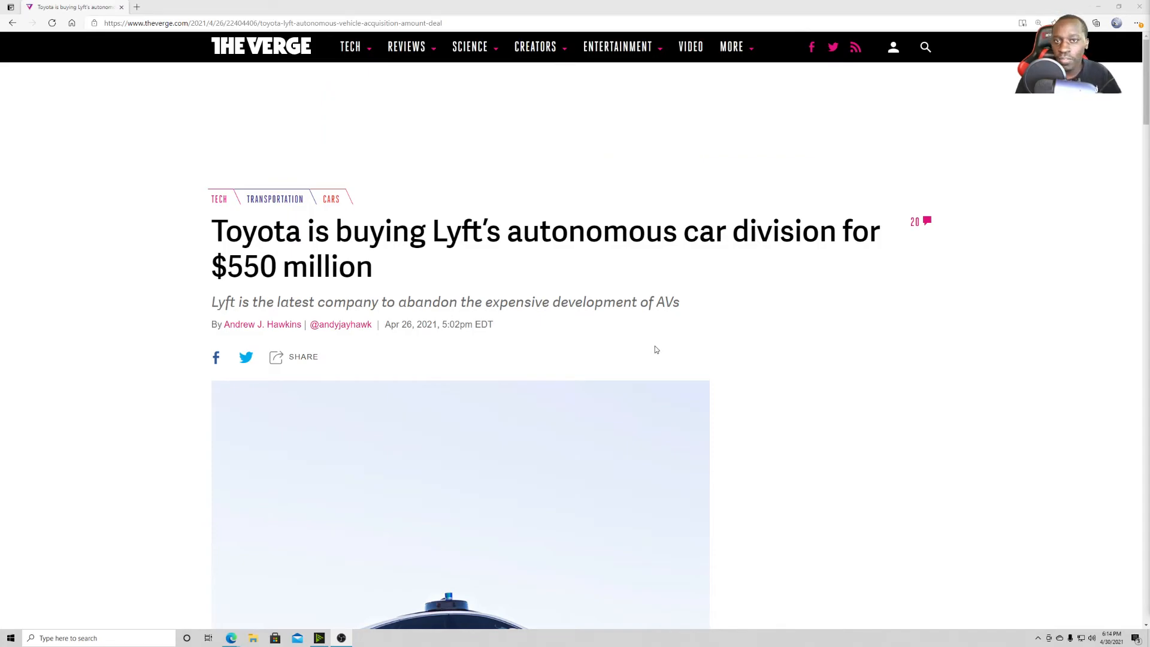